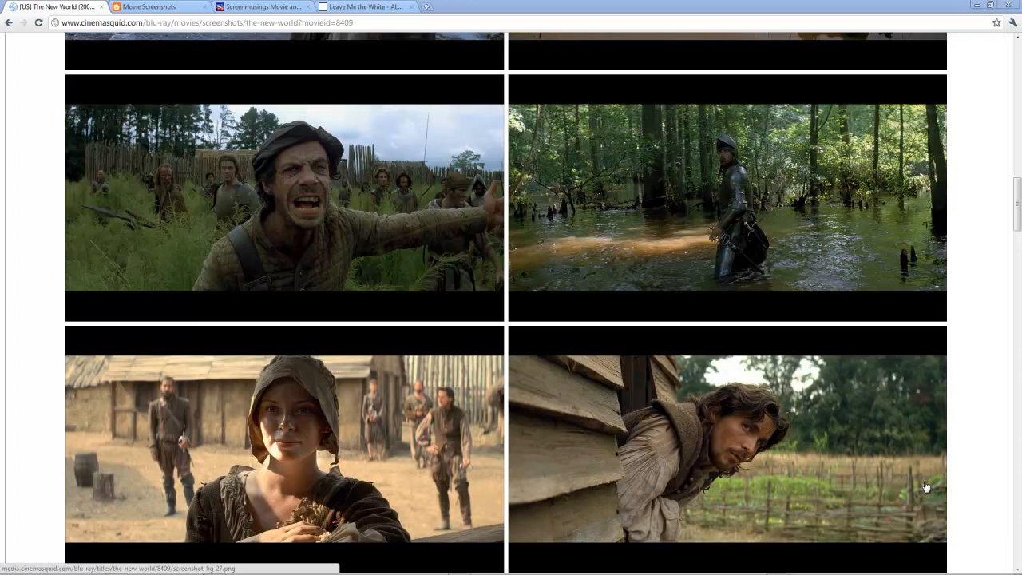
pyautogui.moveTo(749, 366)
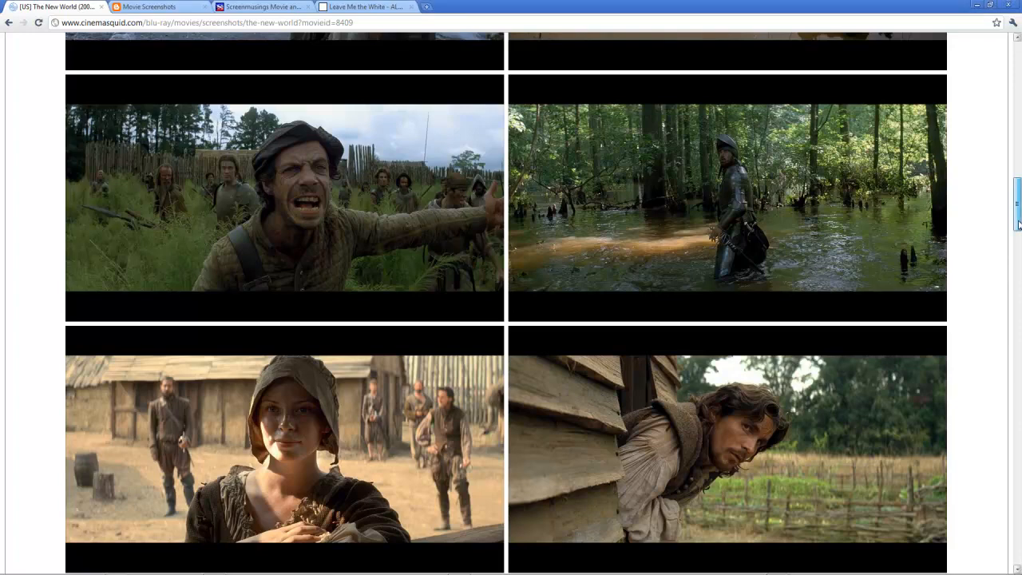
# Step: Scroll through the reference screenshots to study the sunset scene
pyautogui.scroll(-3)
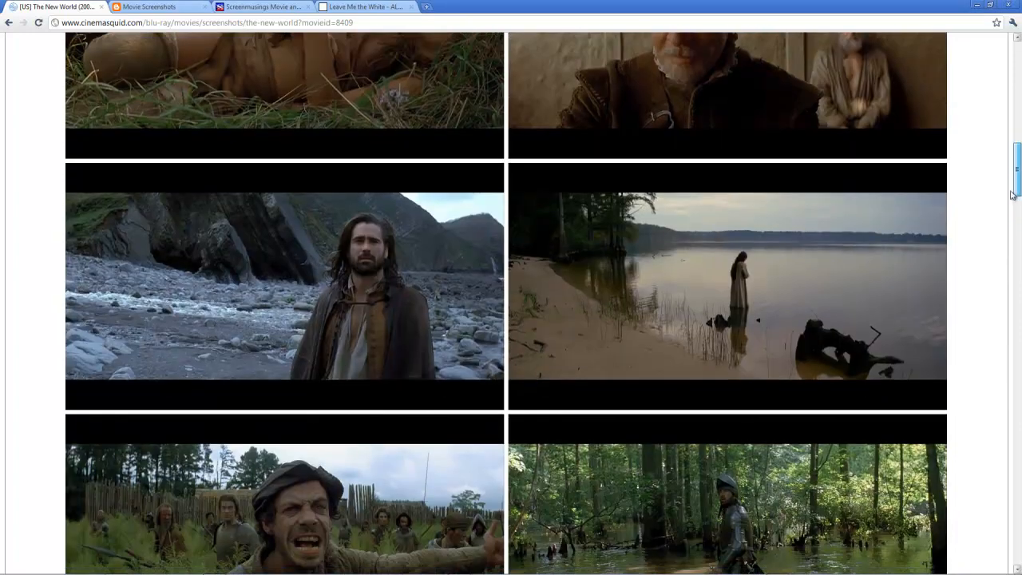
pyautogui.scroll(-3)
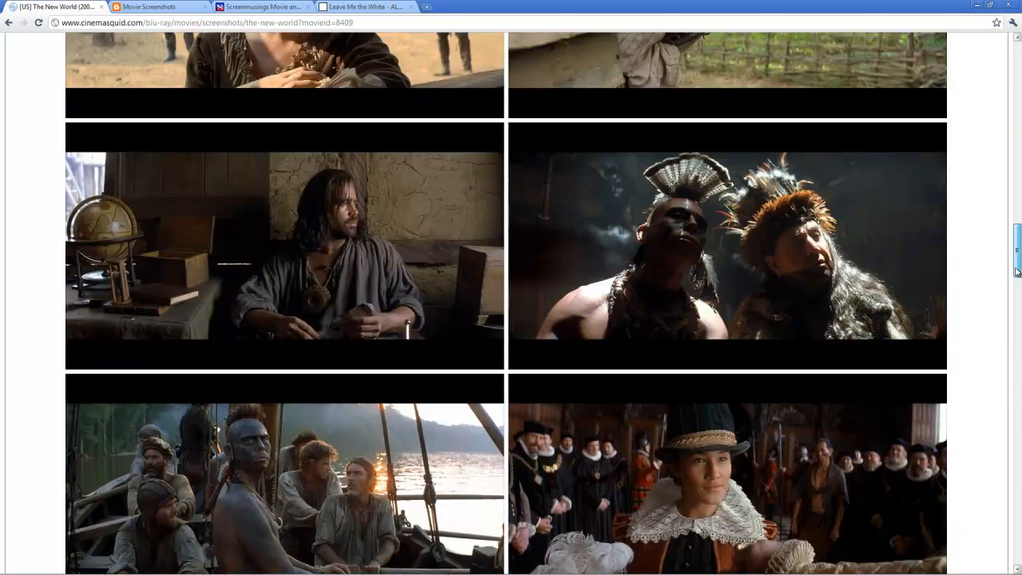
pyautogui.scroll(-3)
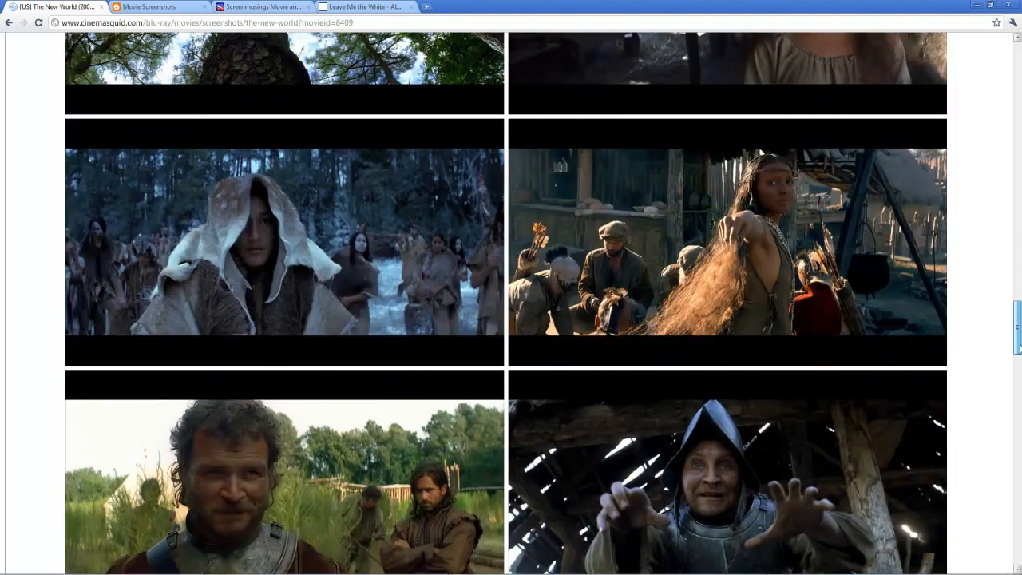
pyautogui.scroll(-3)
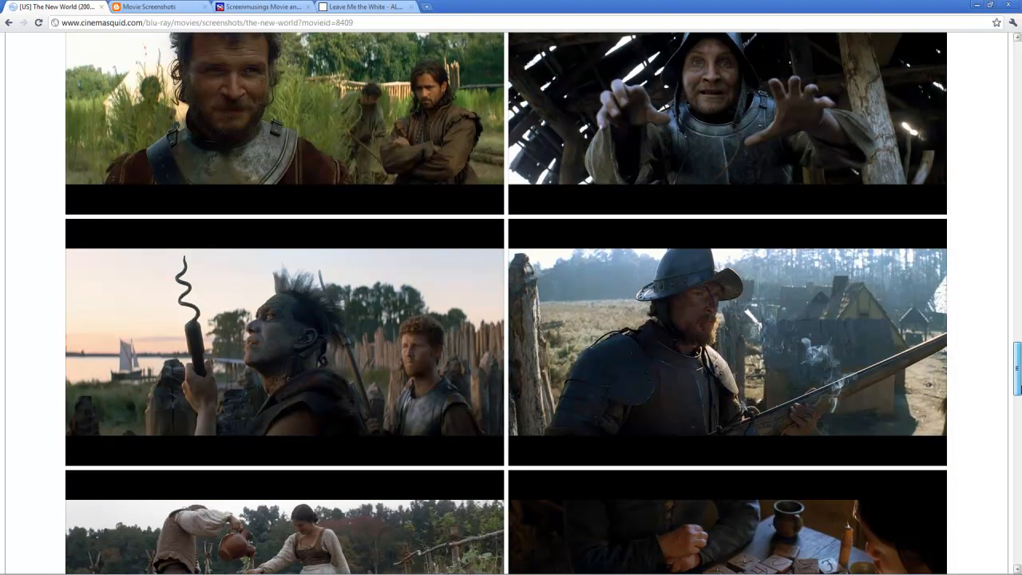
pyautogui.scroll(-3)
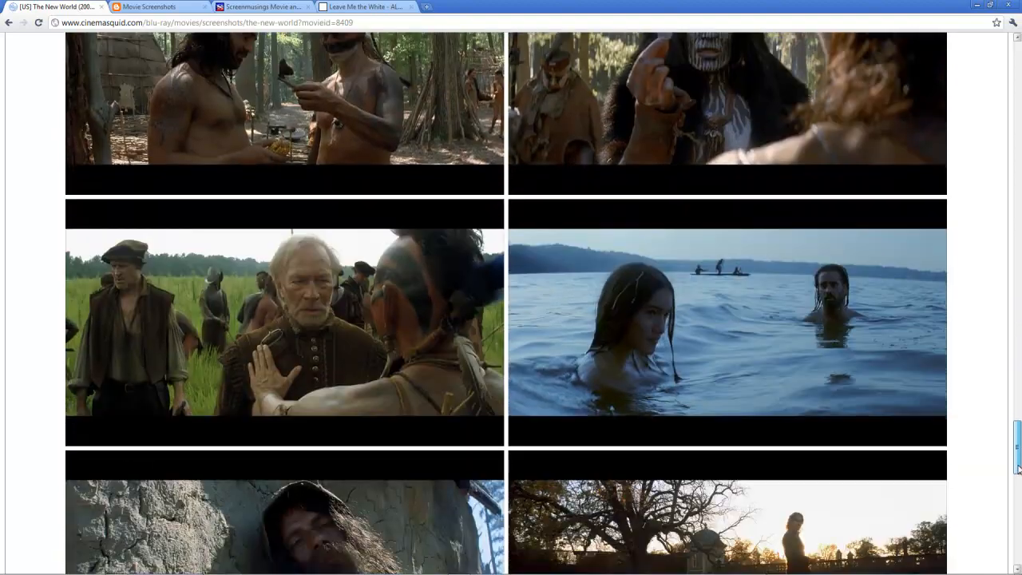
pyautogui.scroll(-3)
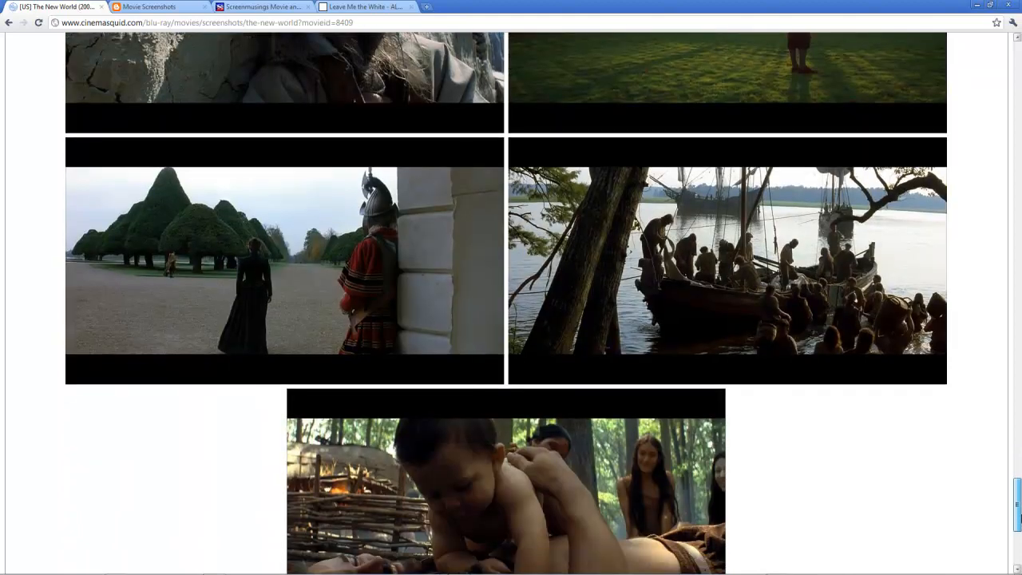
pyautogui.scroll(-3)
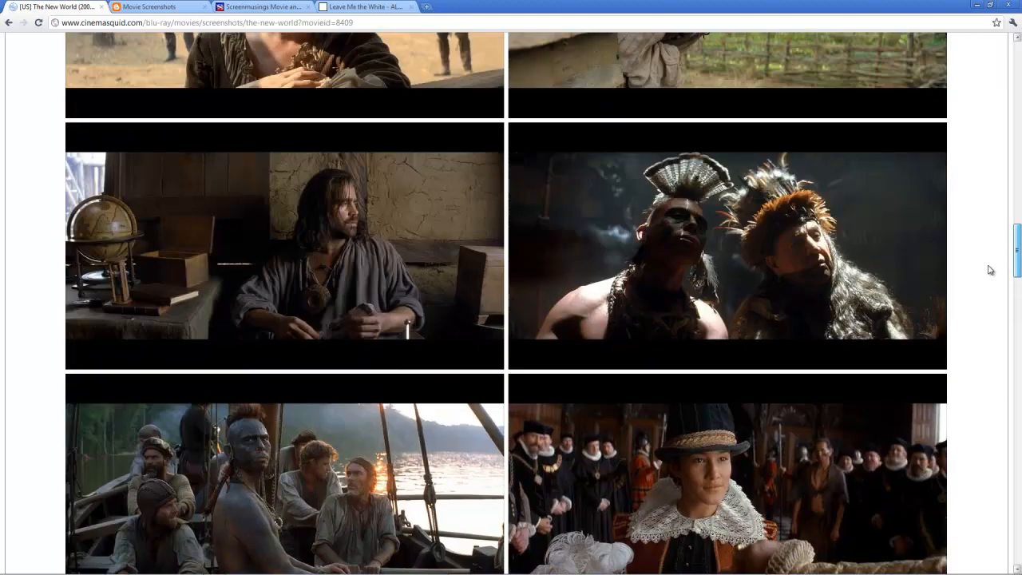
pyautogui.scroll(-3)
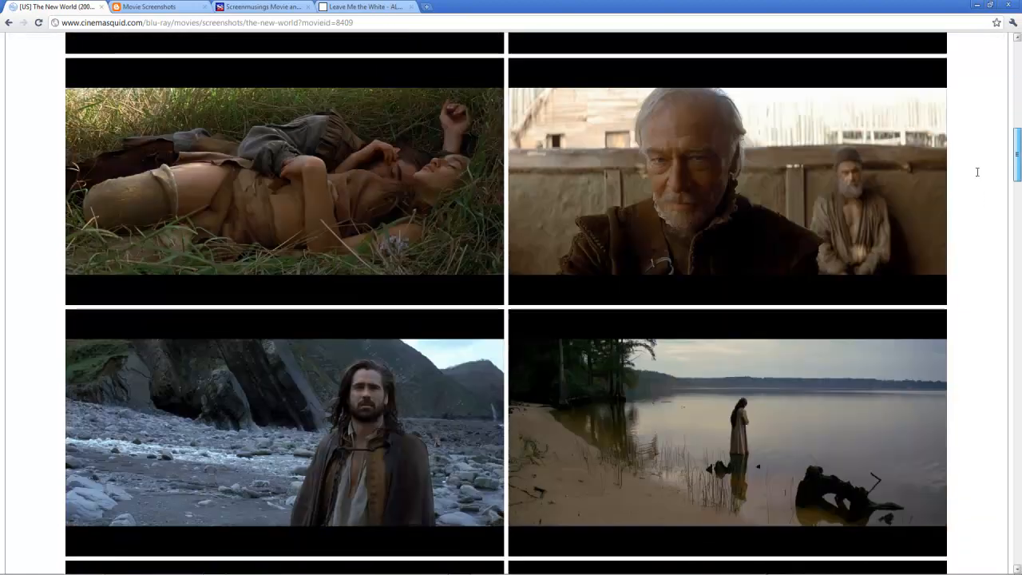
pyautogui.scroll(-3)
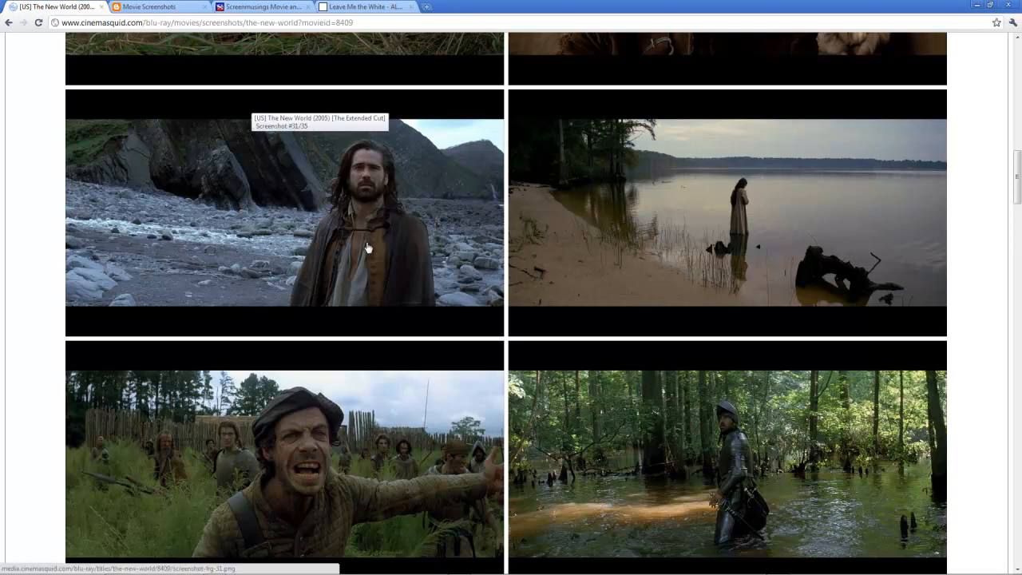
pyautogui.moveTo(411, 272)
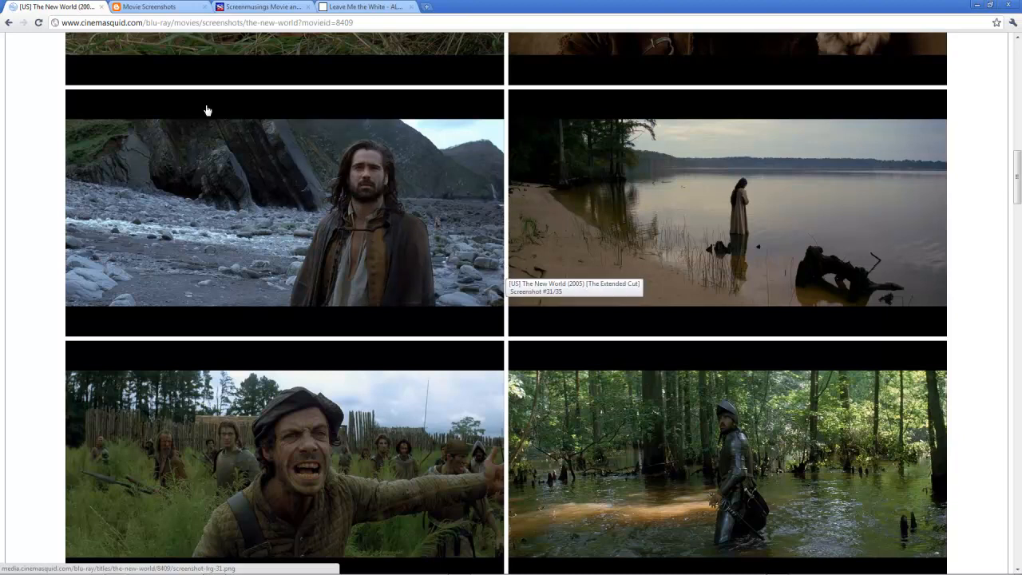
# Step: Browse the Movie Screenshots, Screenmusings and ALL CAPS sites, then return to The New World screenshots
pyautogui.click(157, 6)
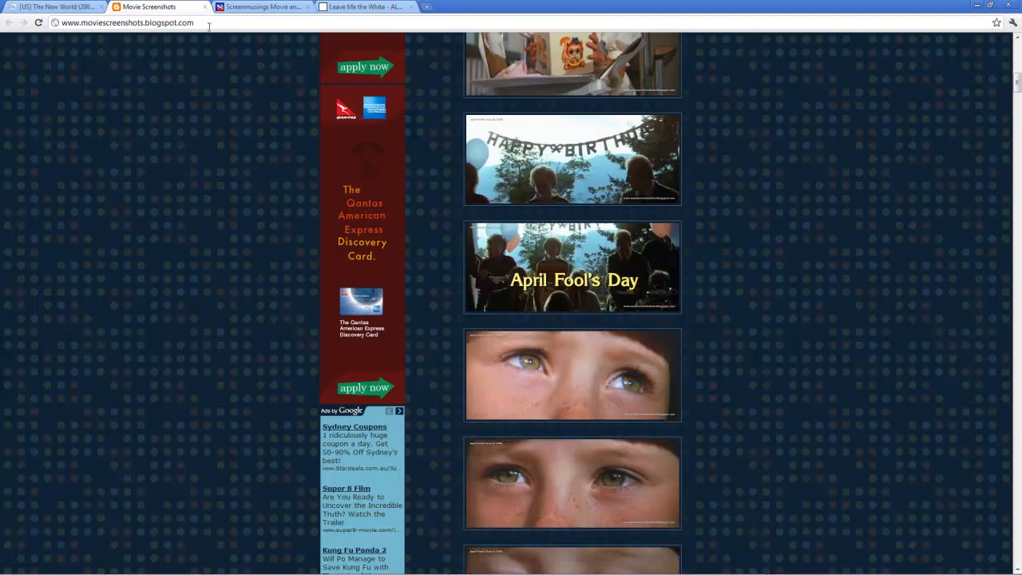
pyautogui.click(264, 6)
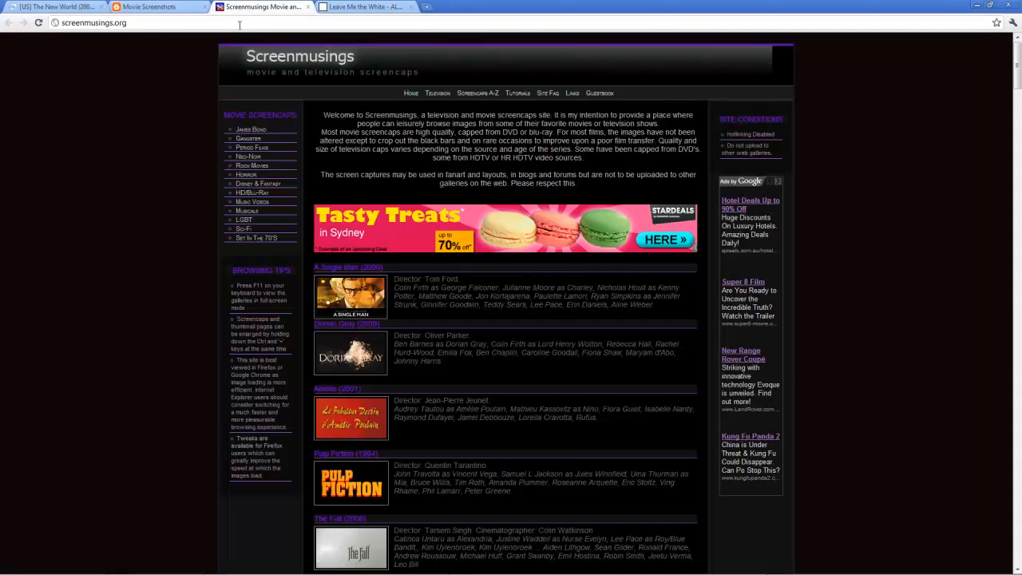
pyautogui.click(355, 6)
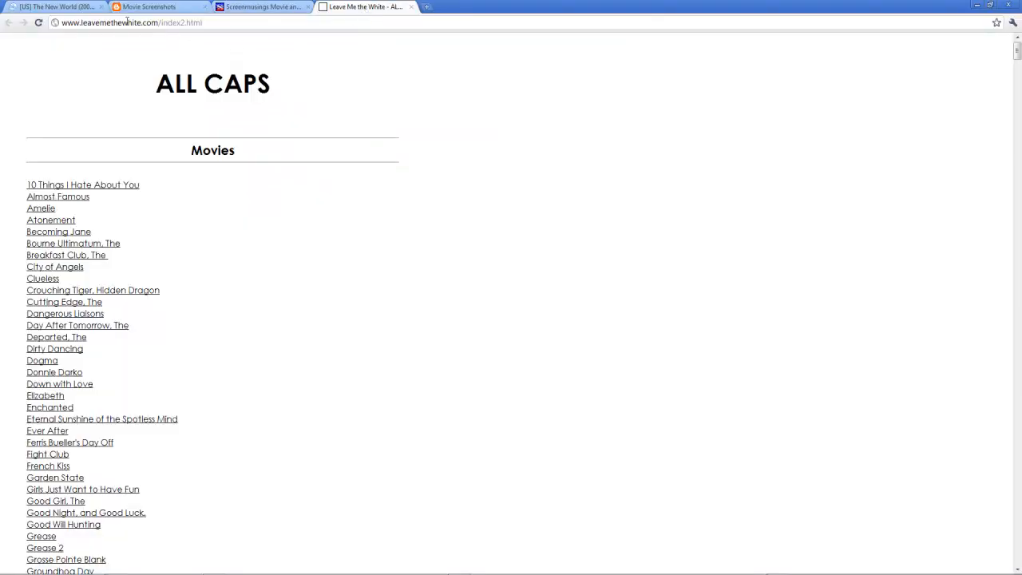
pyautogui.click(56, 10)
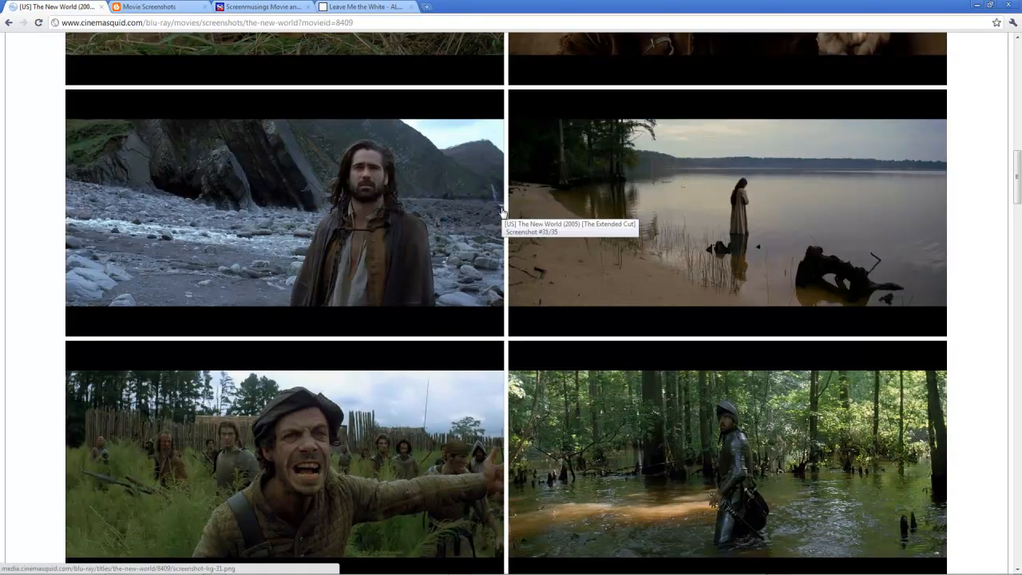
pyautogui.scroll(3)
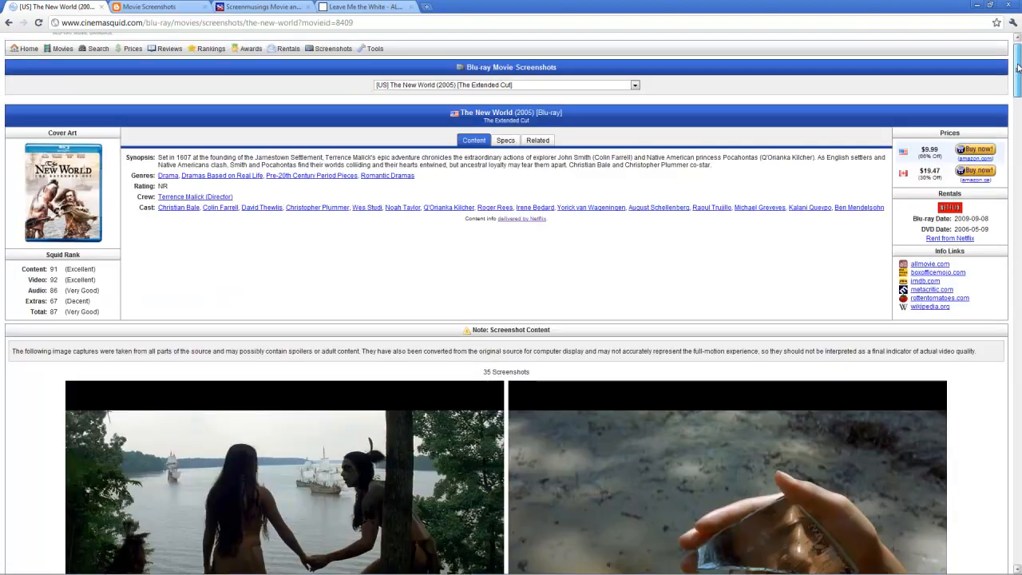
pyautogui.scroll(-3)
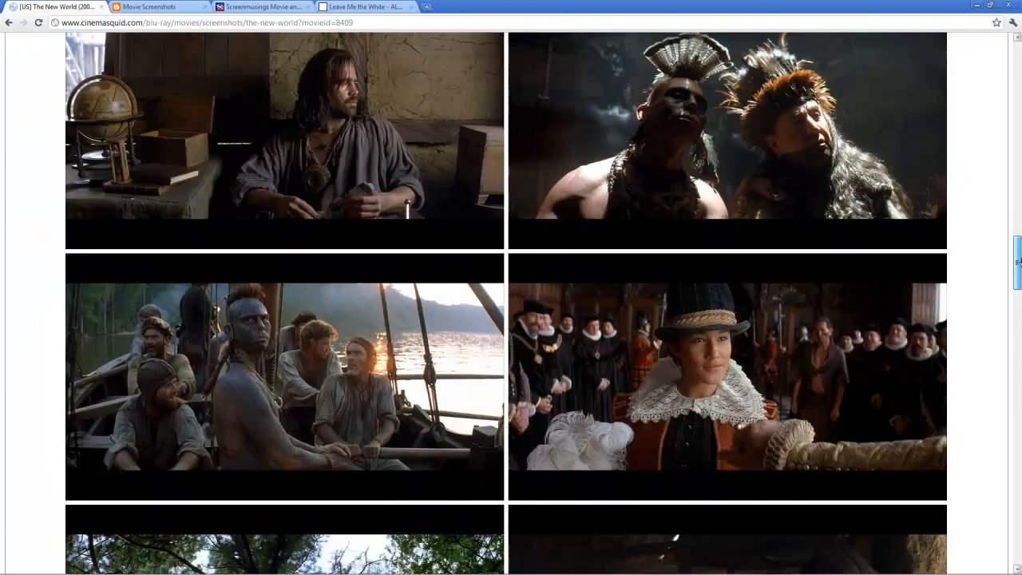
pyautogui.scroll(-3)
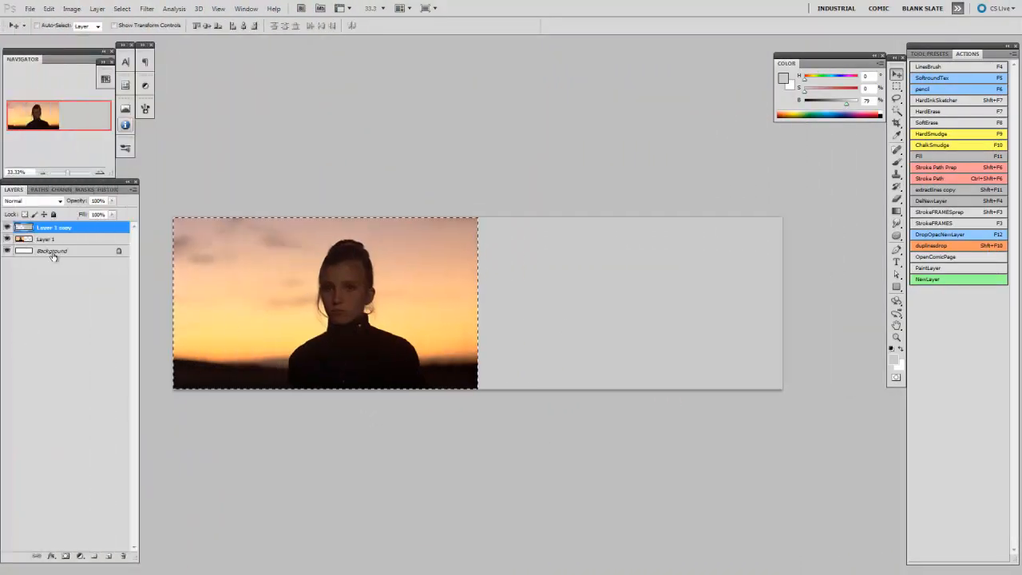
# Step: Choose a dark brown foreground colour (around H25 S38 B25) sampled from the sunset
pyautogui.click(783, 77)
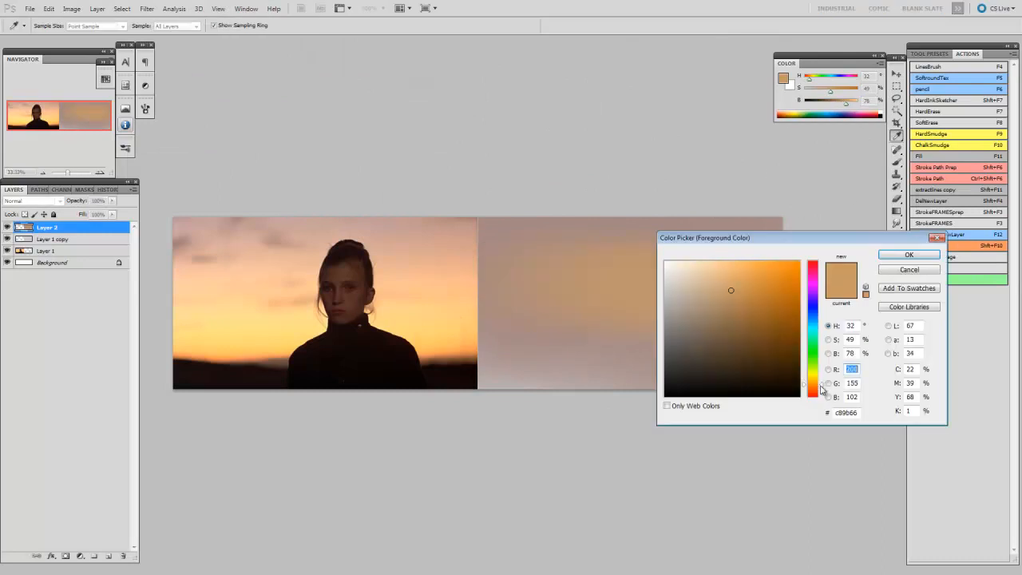
pyautogui.click(907, 254)
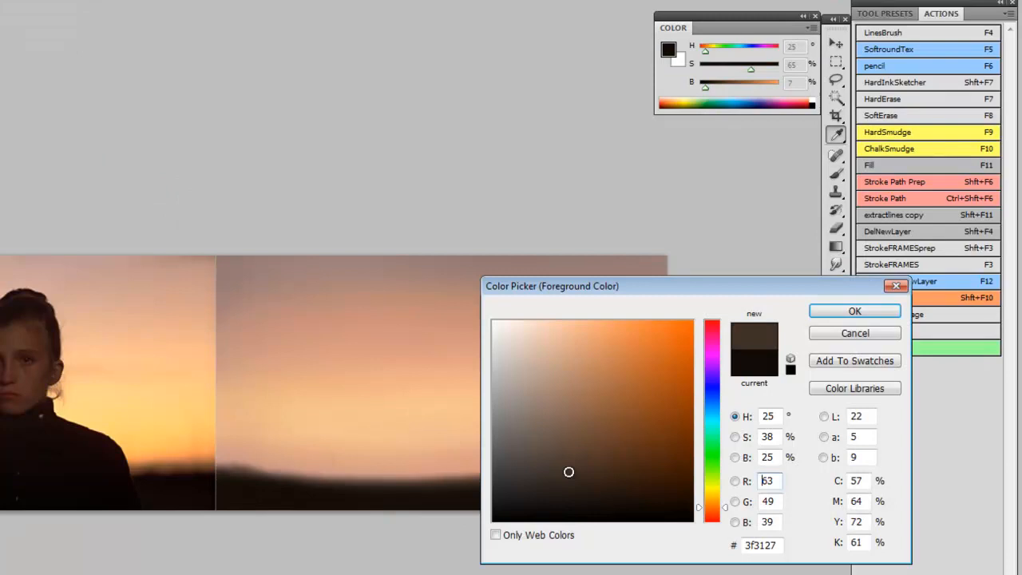
pyautogui.click(854, 310)
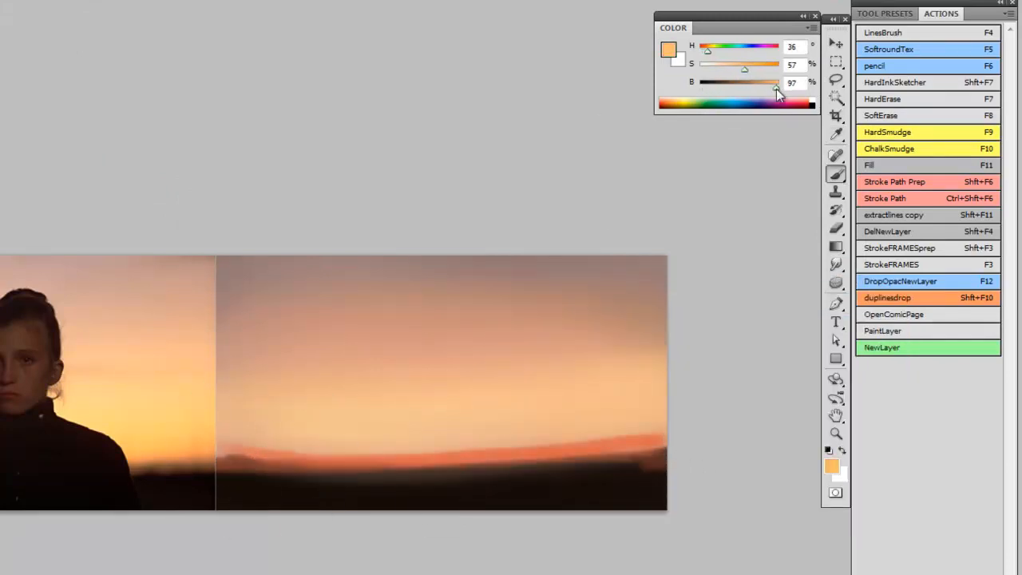
# Step: Adjust the orange colour and paint the dark ground band along the horizon
pyautogui.moveTo(774, 83); pyautogui.dragTo(767, 83)
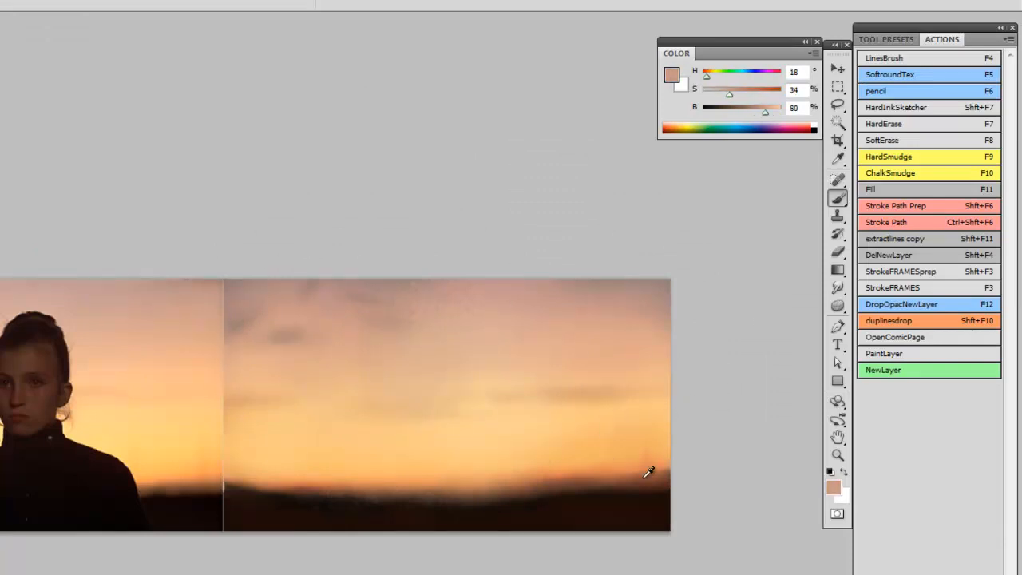
pyautogui.moveTo(728, 94); pyautogui.dragTo(749, 94)
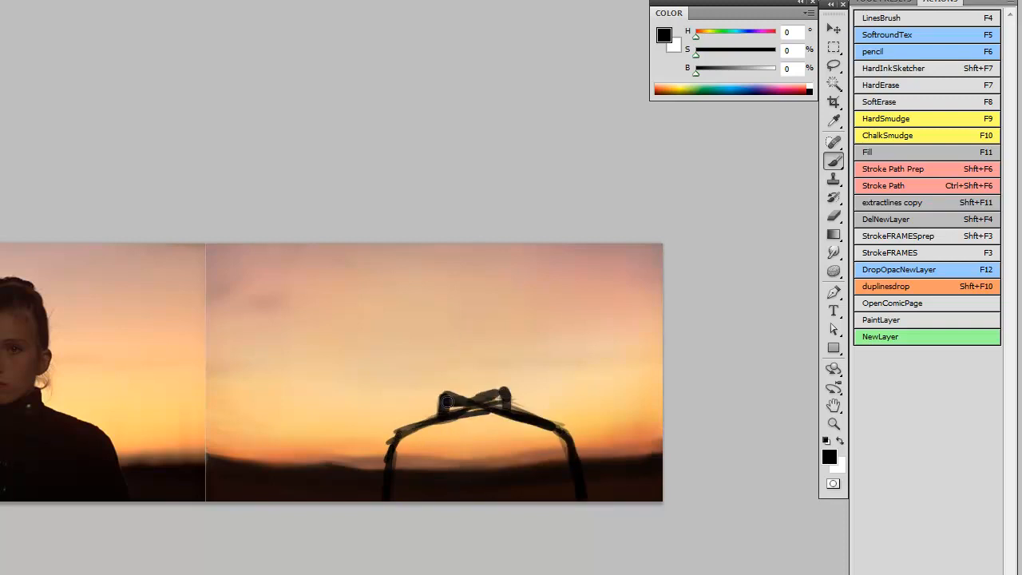
# Step: Sketch the first lines of the girl's head and shoulders over the sky
pyautogui.moveTo(447, 403); pyautogui.dragTo(450, 275)
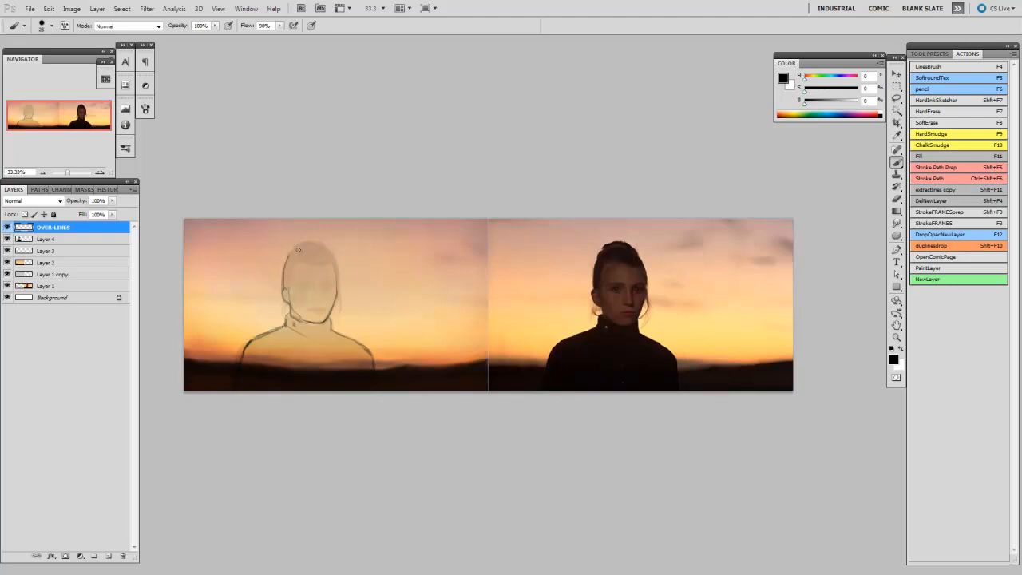
# Step: Draw detailed line work of the girl's head and shoulders with the pencil brush
pyautogui.moveTo(297, 249); pyautogui.dragTo(335, 265)
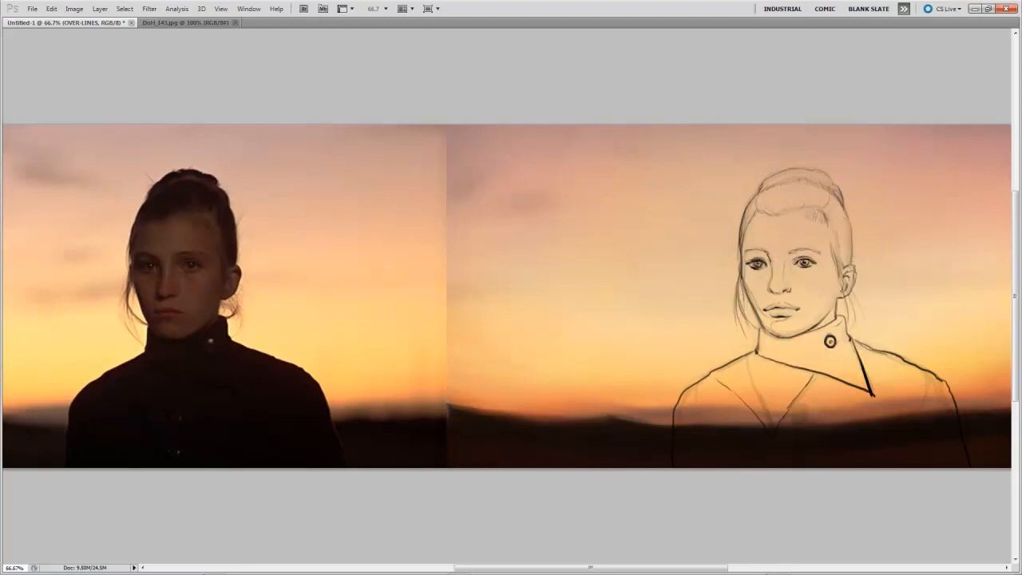
# Step: Add detail to the high collar before blocking in the dark figure
pyautogui.click(821, 287)
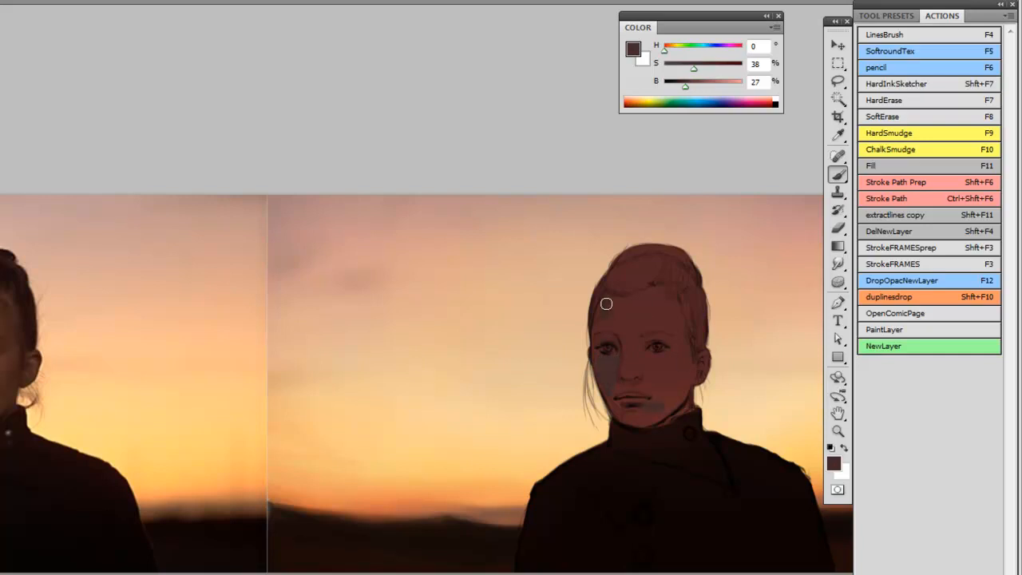
# Step: Paint a lighter forehead and warmer face shading, then view the canvas without panels
pyautogui.moveTo(607, 303); pyautogui.dragTo(626, 329)
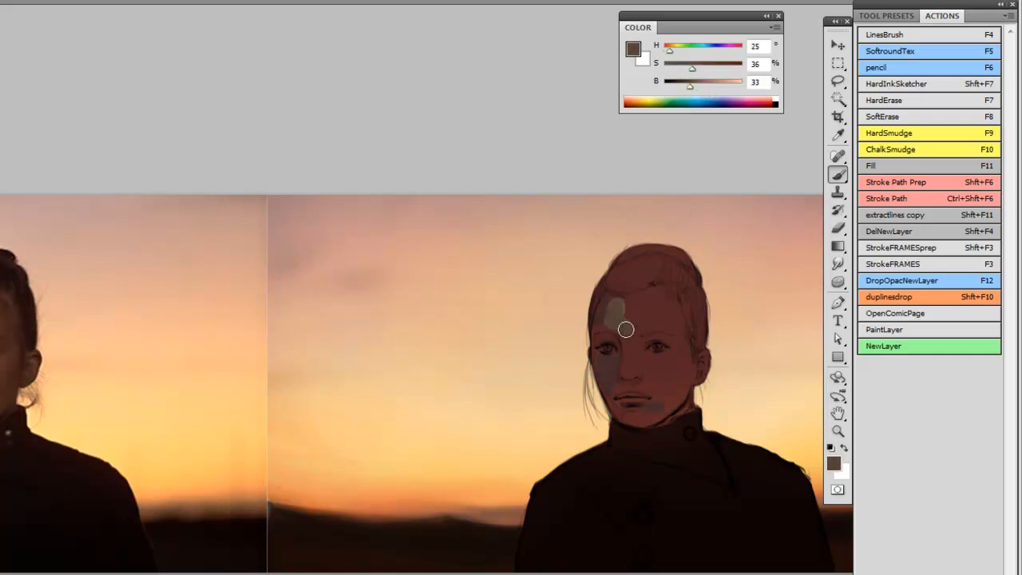
pyautogui.moveTo(626, 329); pyautogui.dragTo(653, 380)
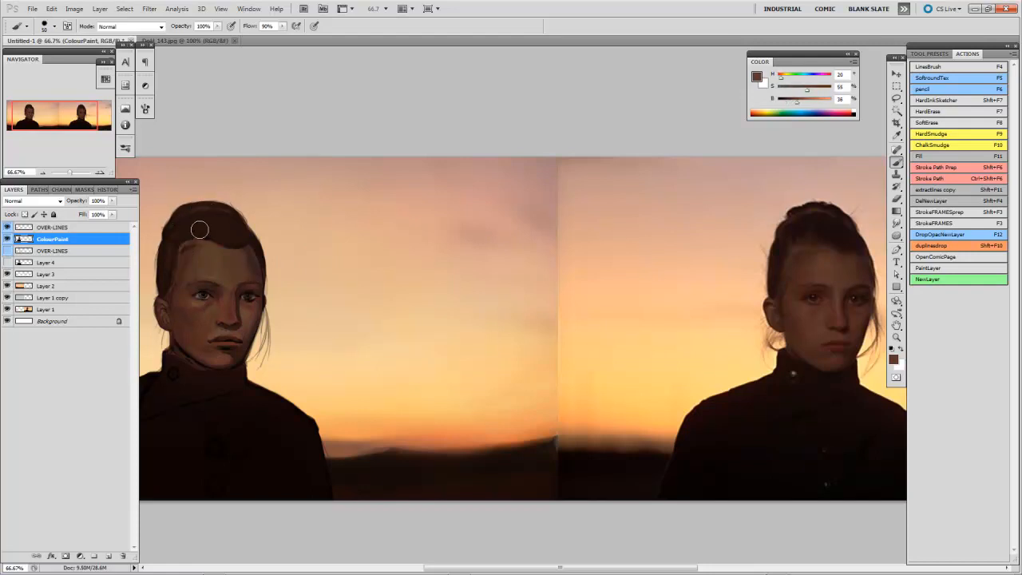
pyautogui.press('tab')
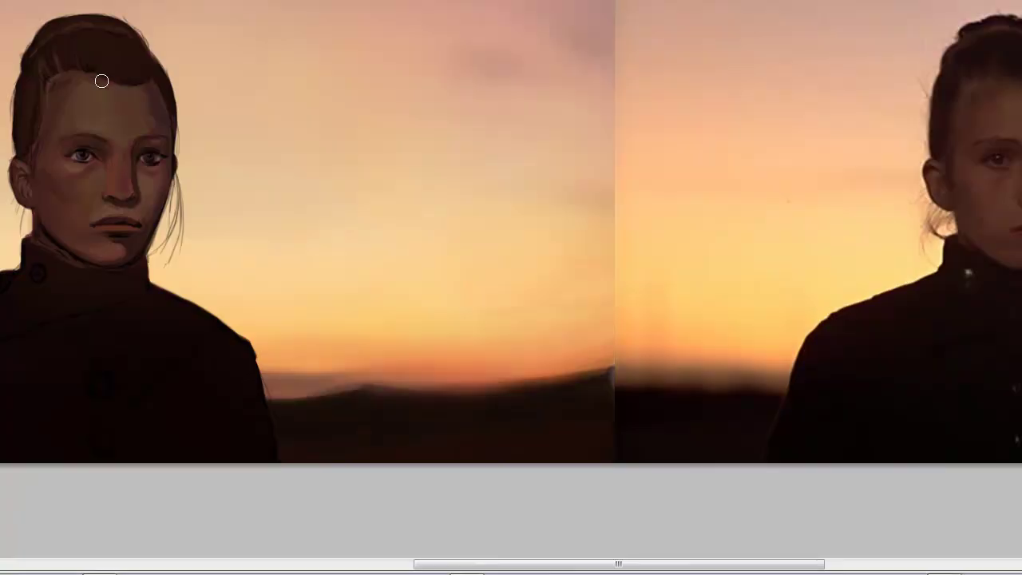
pyautogui.moveTo(431, 108)
pyautogui.write('overpaint')
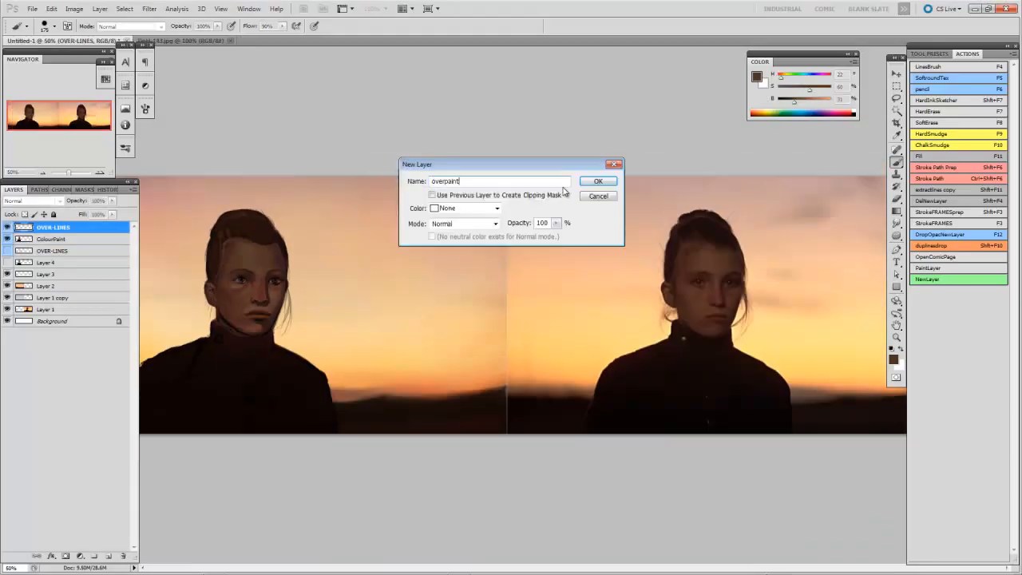
# Step: Confirm the new overpaint layer and hide the panels to enlarge the canvas
pyautogui.click(597, 181)
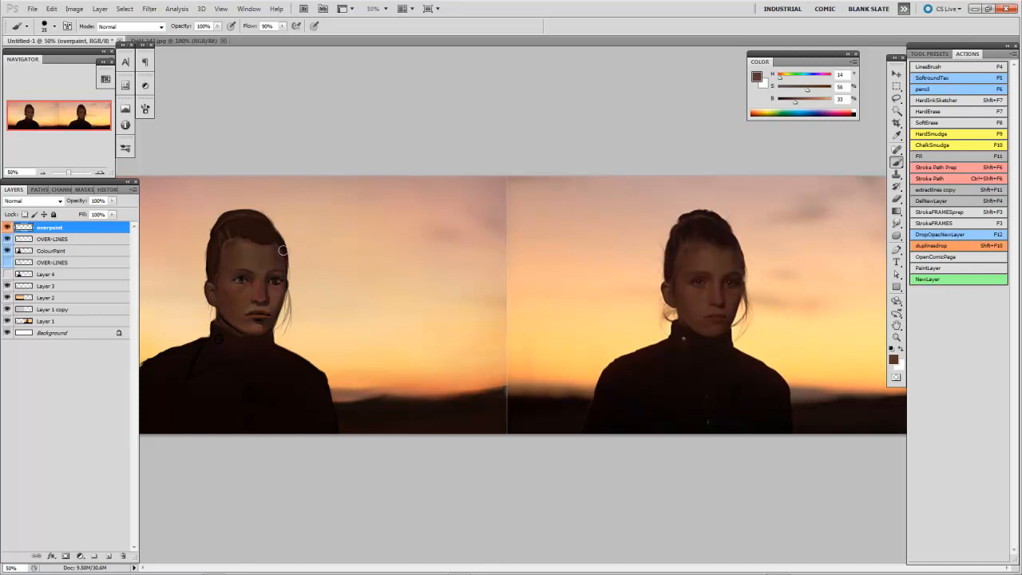
pyautogui.press('tab')
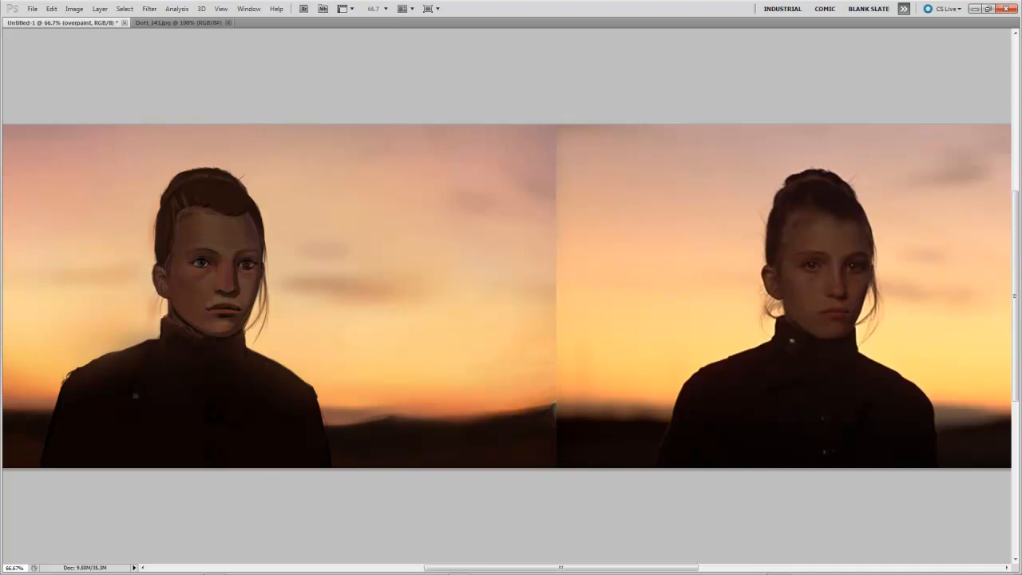
pyautogui.moveTo(112, 388)
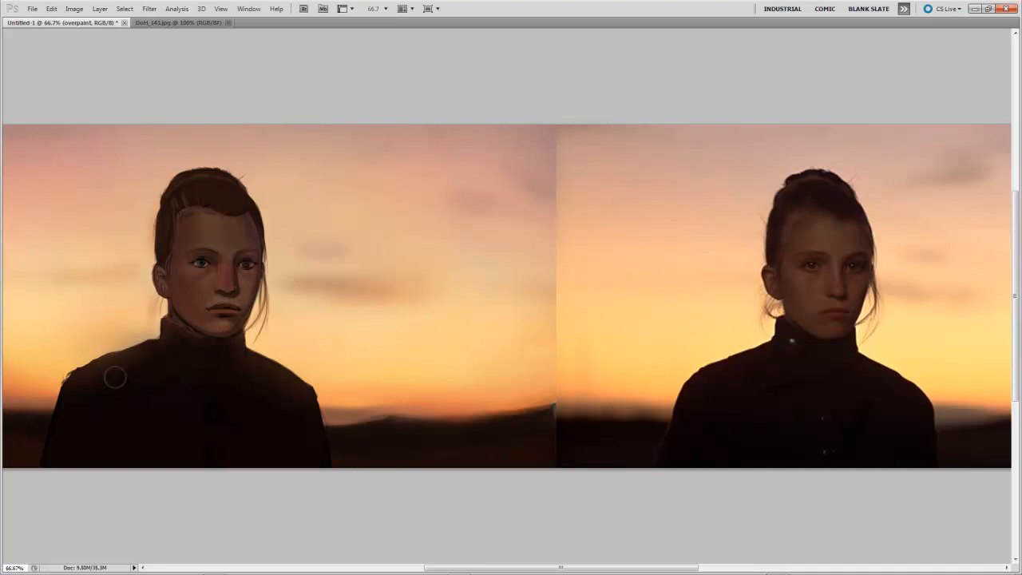
# Step: Paint detail and buttons into the girl's dark jacket on the overpaint layer
pyautogui.moveTo(115, 377); pyautogui.dragTo(301, 408)
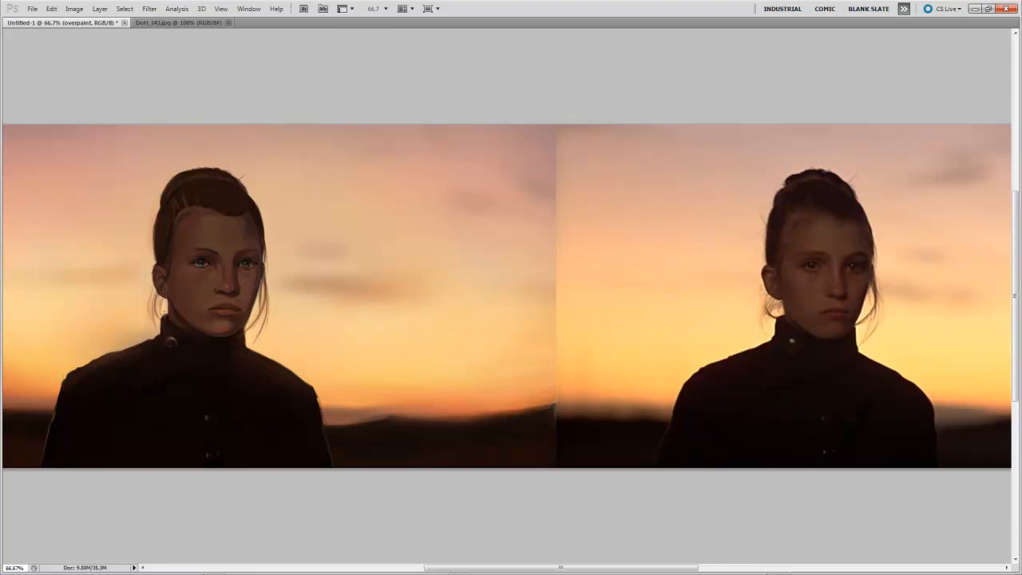
pyautogui.moveTo(294, 254)
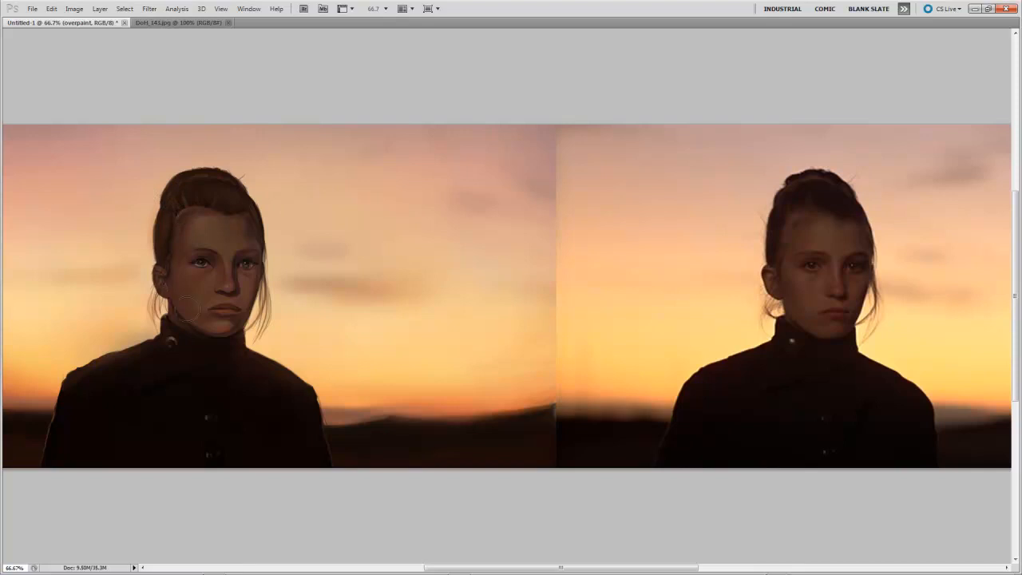
pyautogui.moveTo(281, 202)
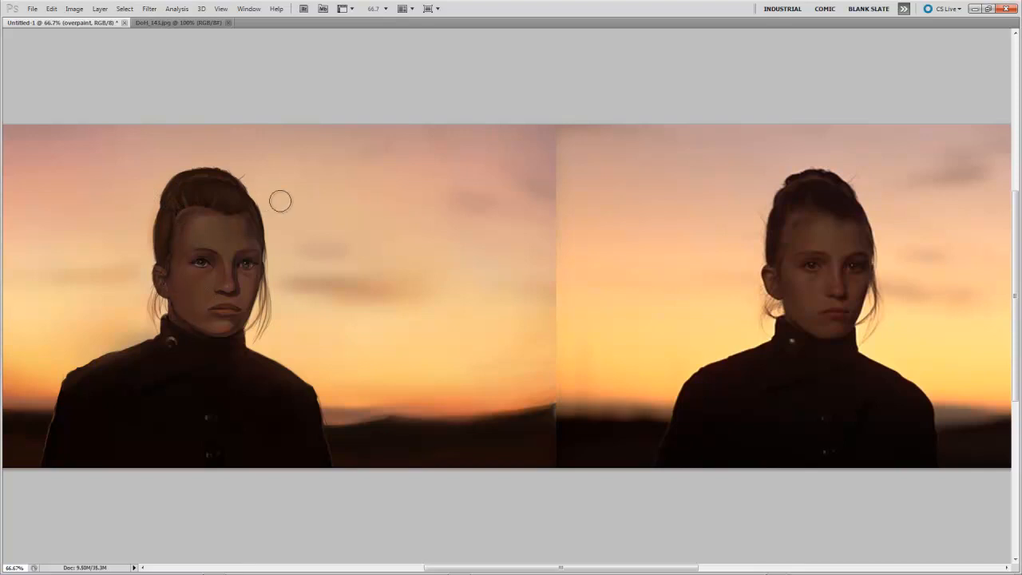